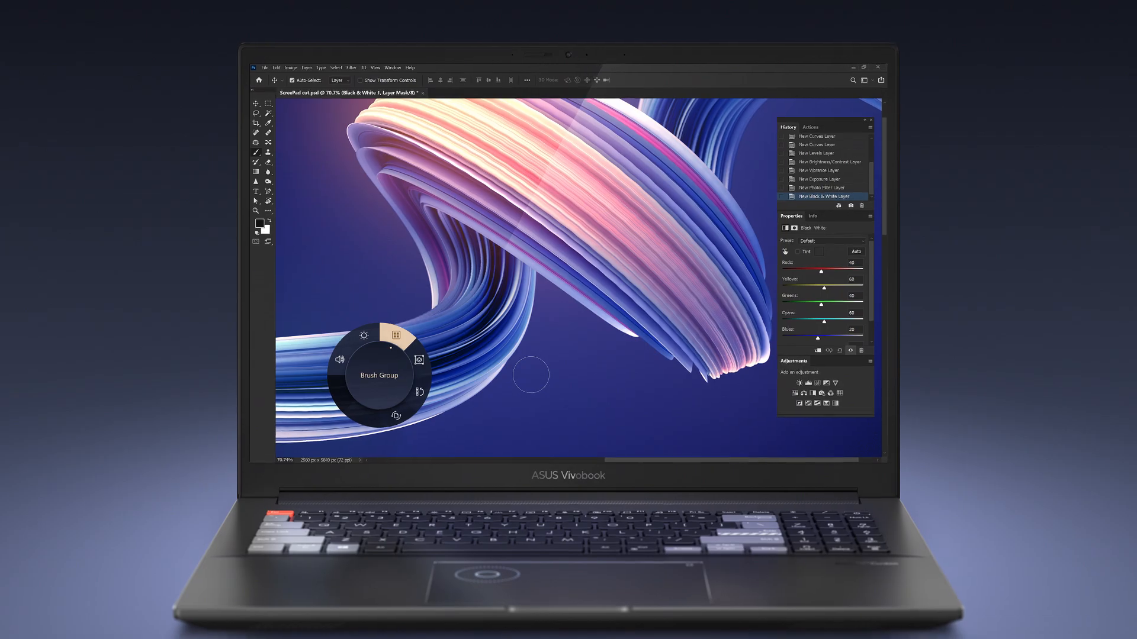
Reach the dial's control settings, try Microsoft Wheel Device mode, then settle on ASUS Dial mode.
left_click(395, 335)
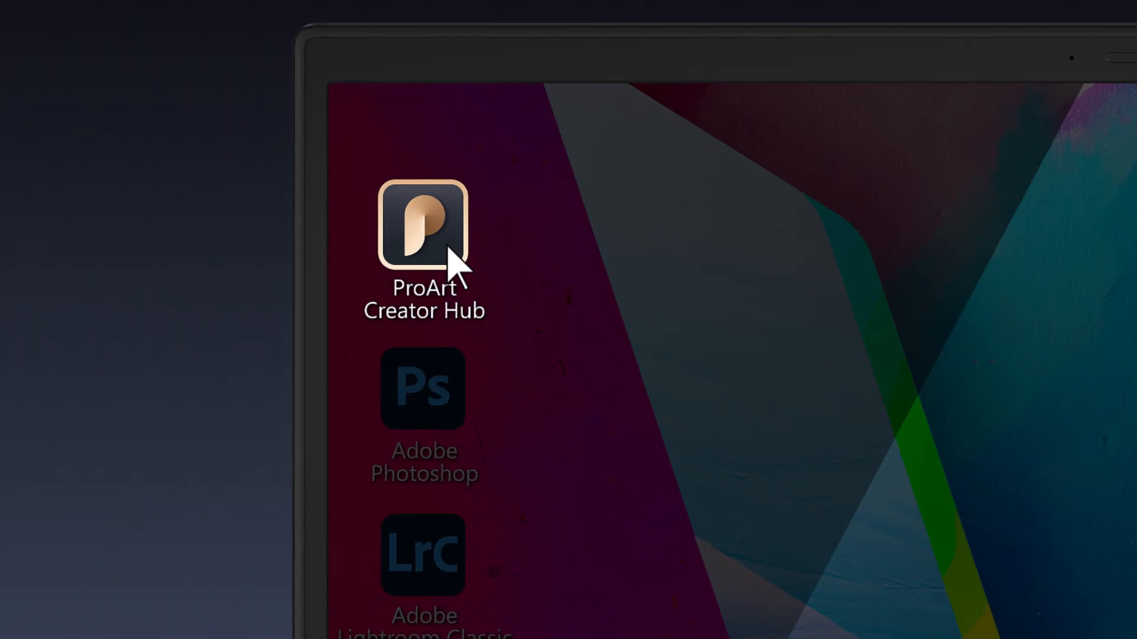
double_click(423, 222)
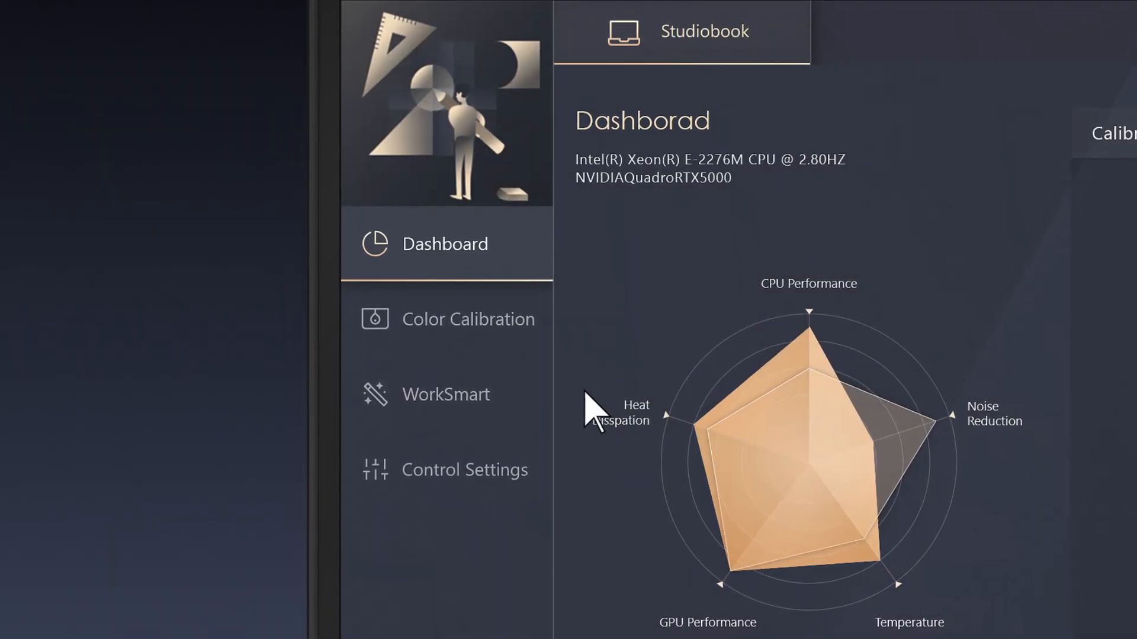
left_click(464, 469)
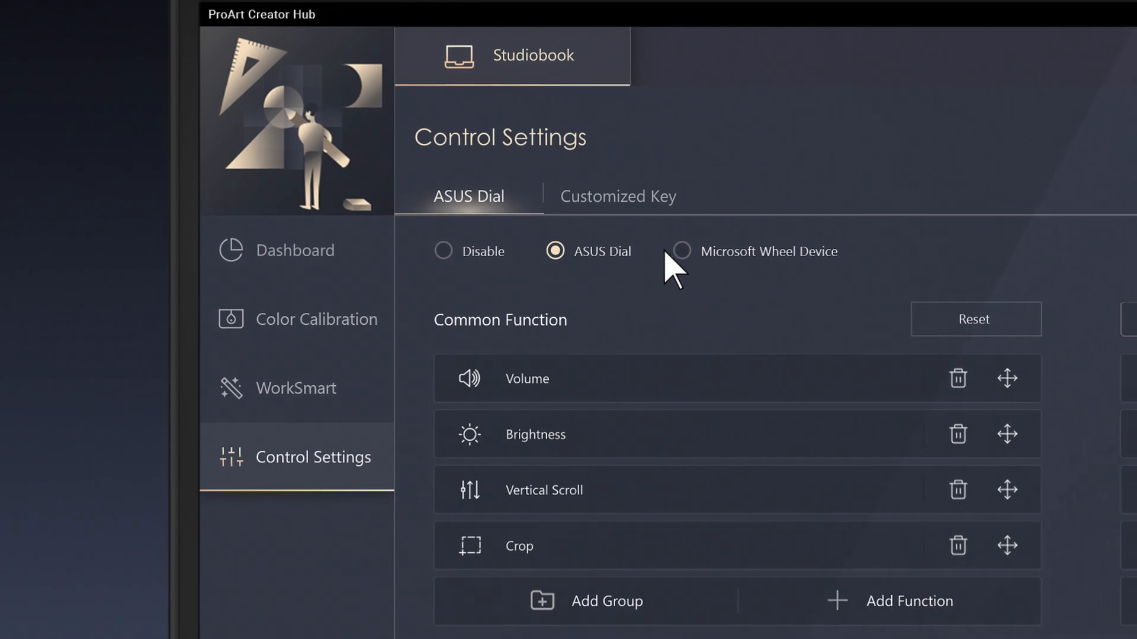
left_click(680, 252)
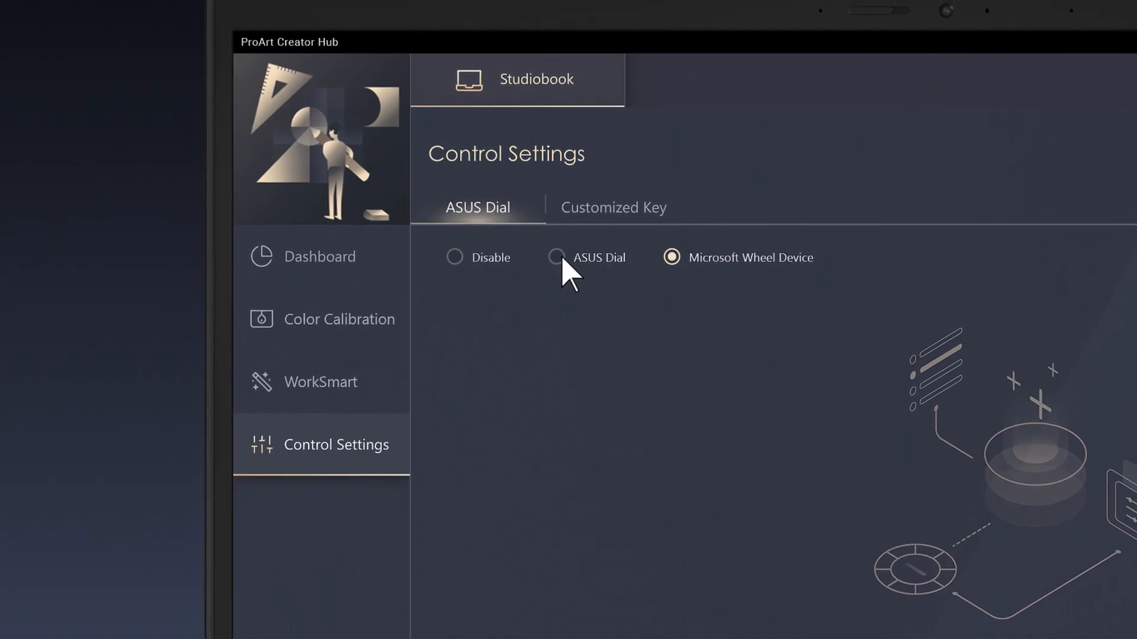
left_click(557, 257)
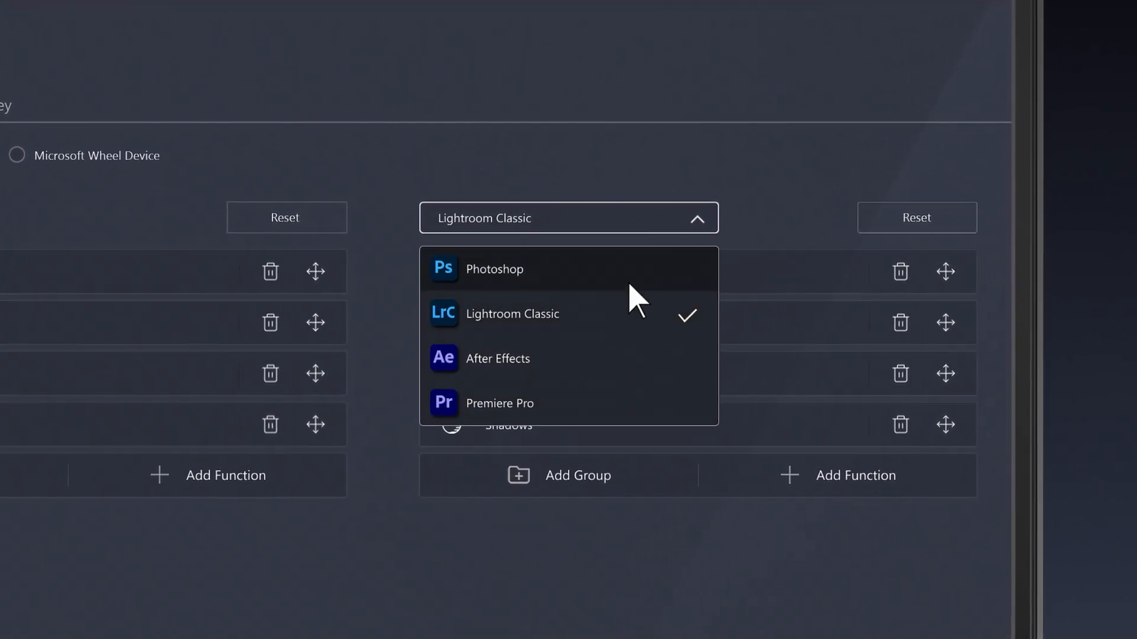
Choose Photoshop as the target app and browse its addable functions without adding any.
left_click(494, 269)
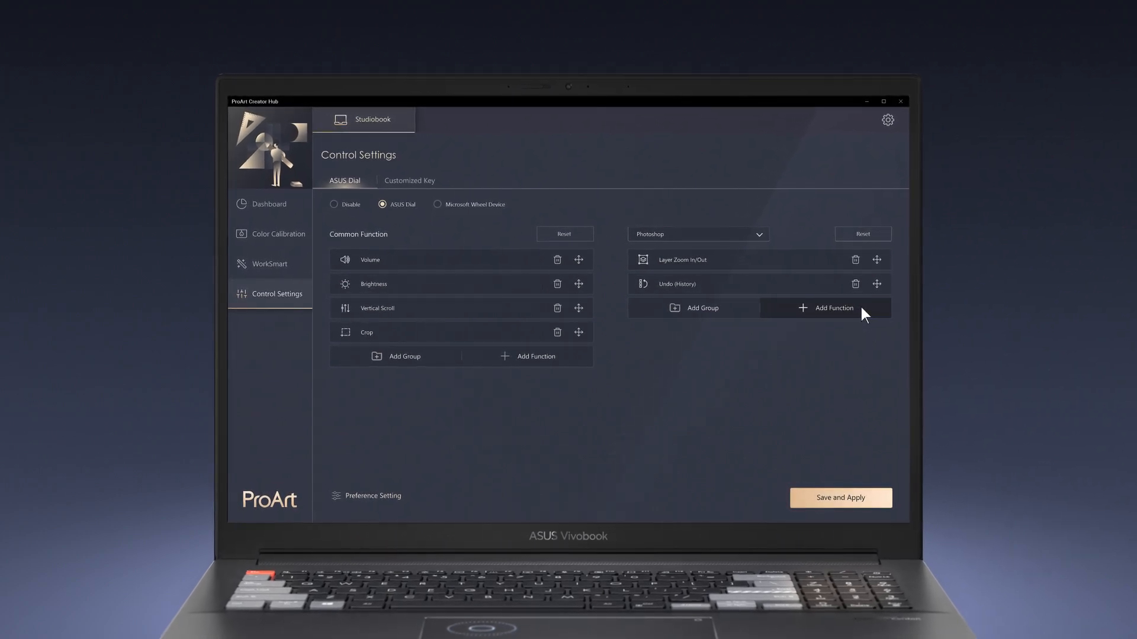
left_click(827, 308)
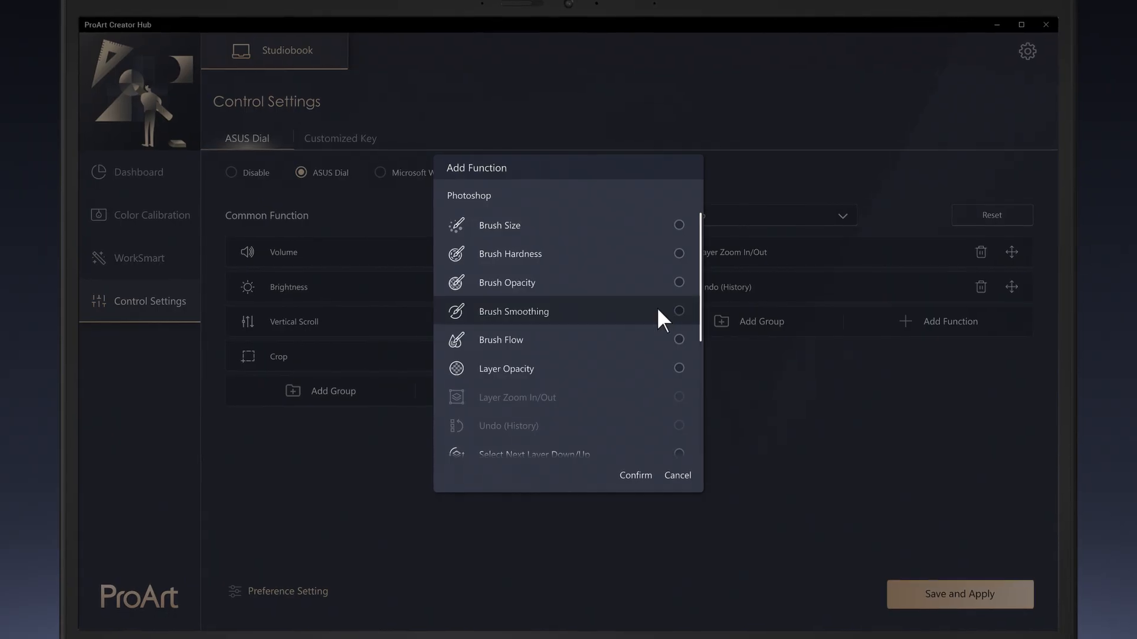
scroll("down", 3)
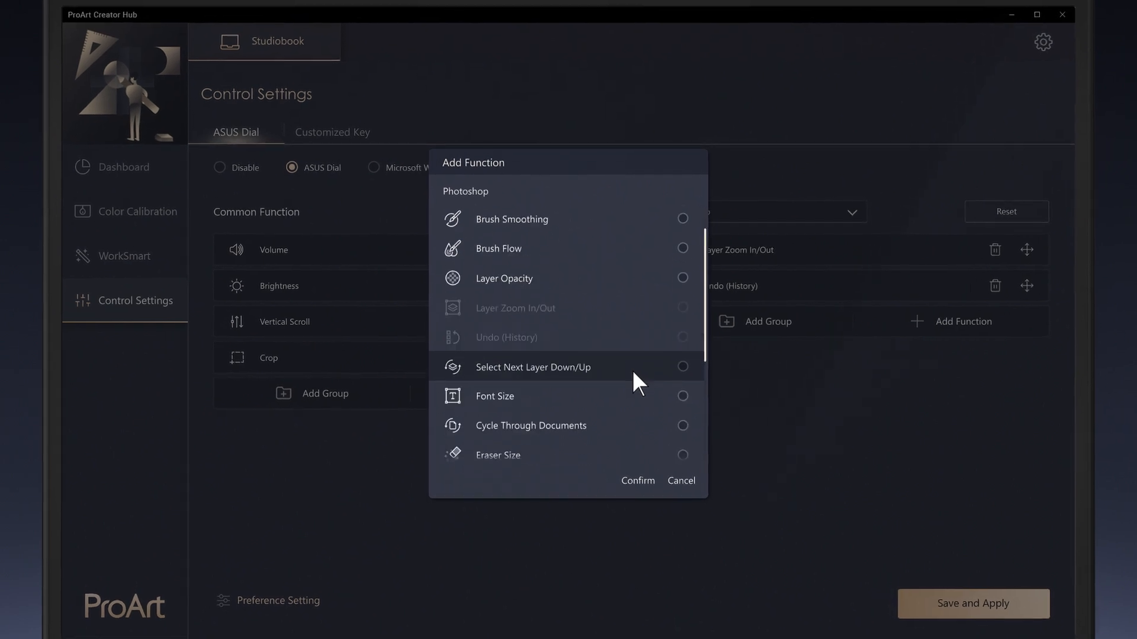
left_click(680, 480)
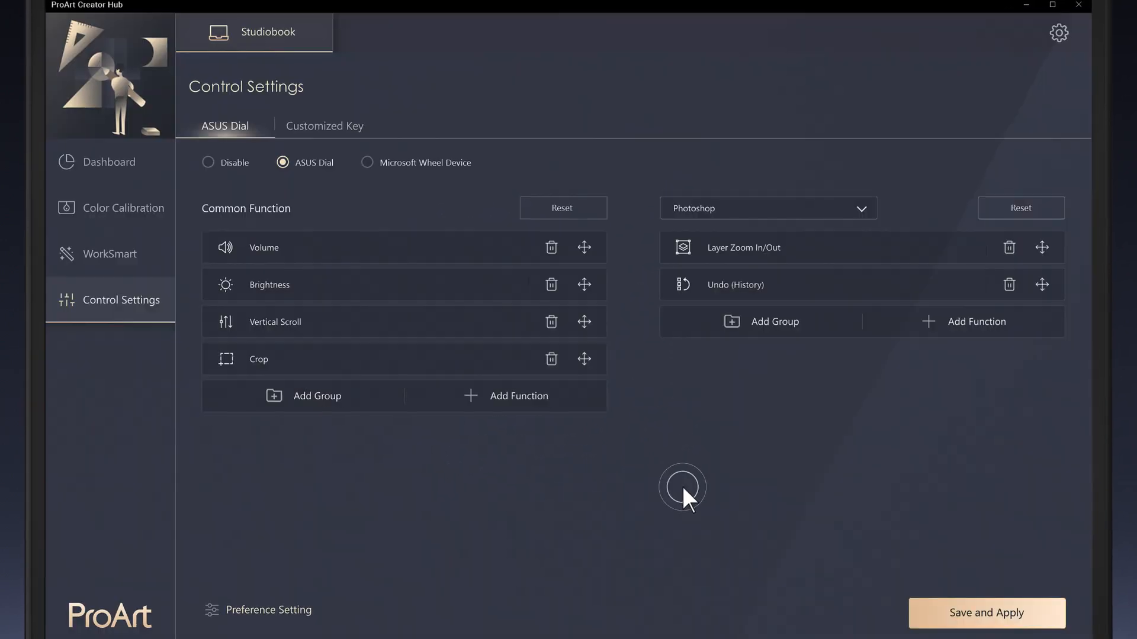
Create a Brush Group containing Brush Size and Brush Hardness.
left_click(760, 321)
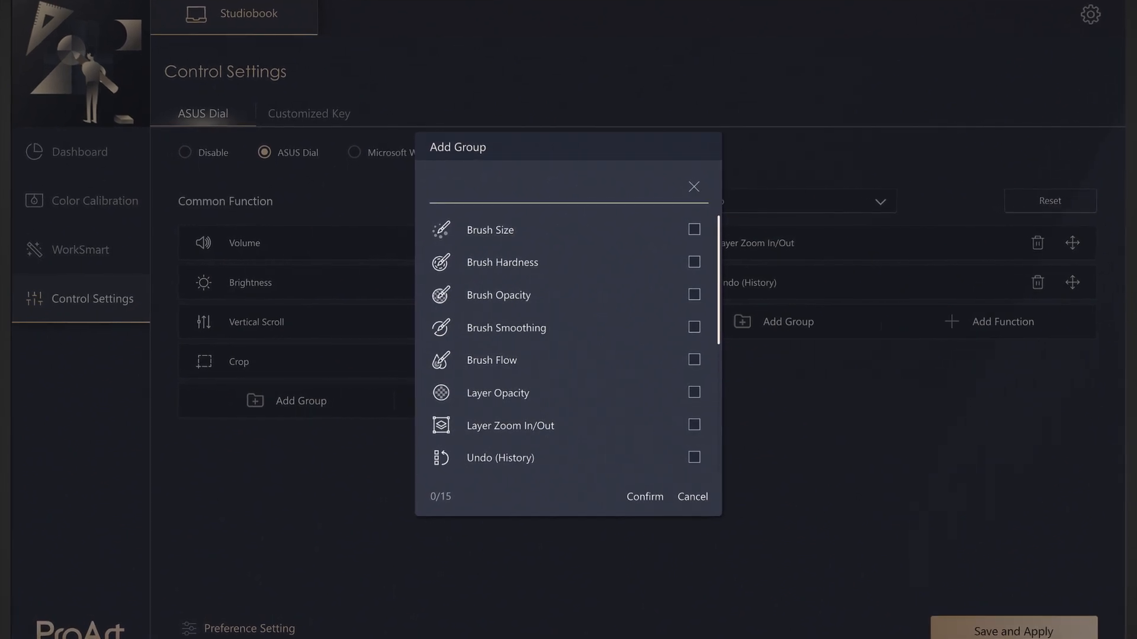
left_click(694, 230)
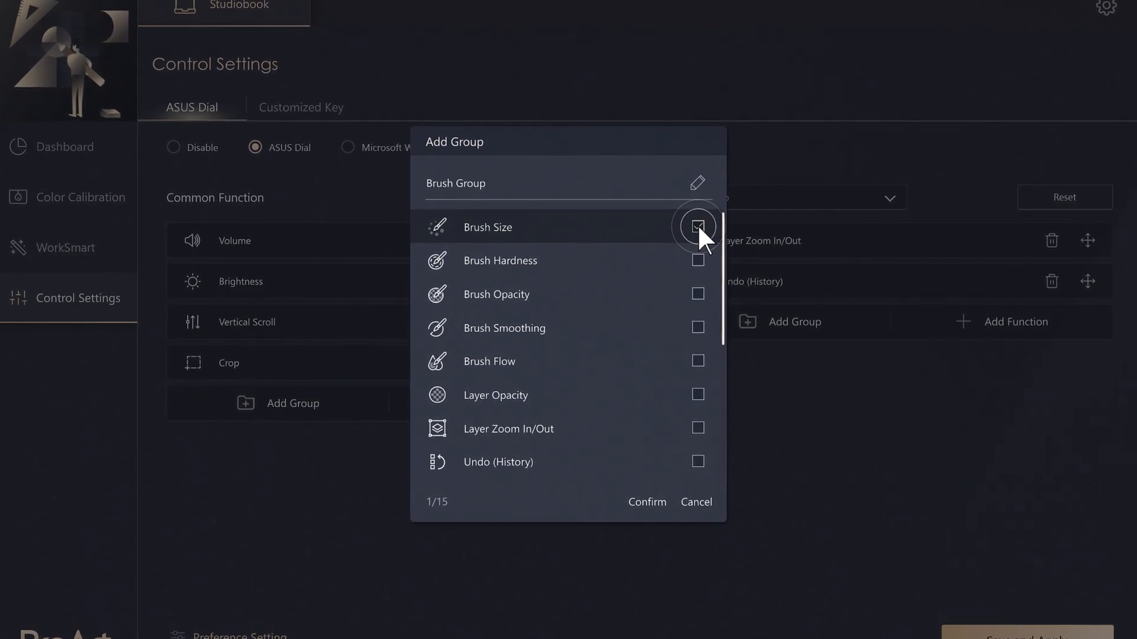
left_click(697, 261)
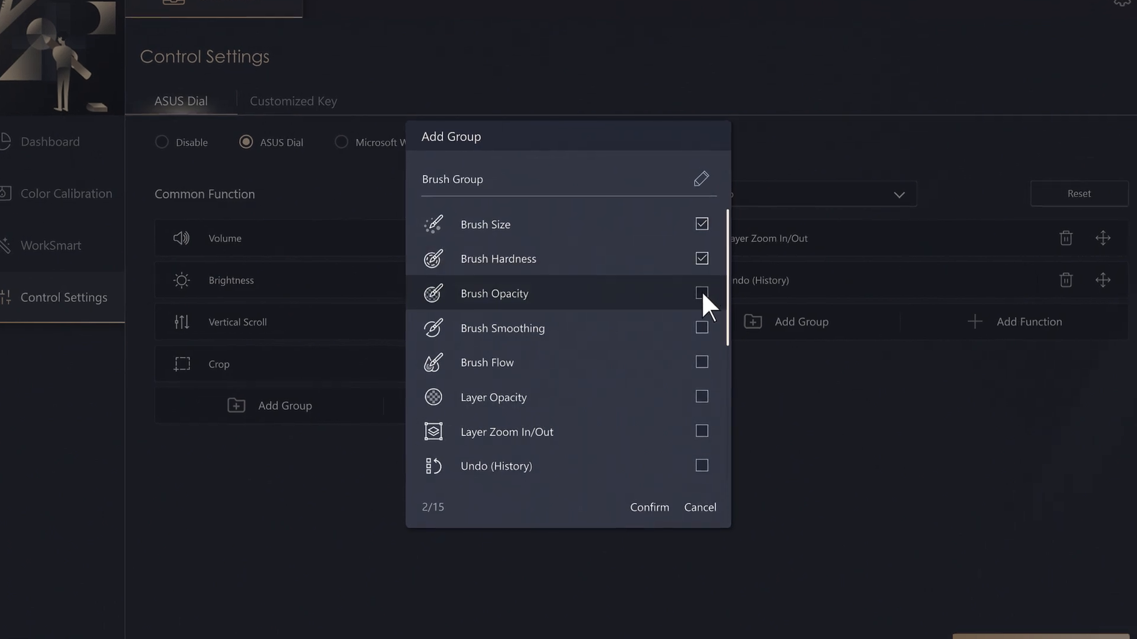
left_click(647, 508)
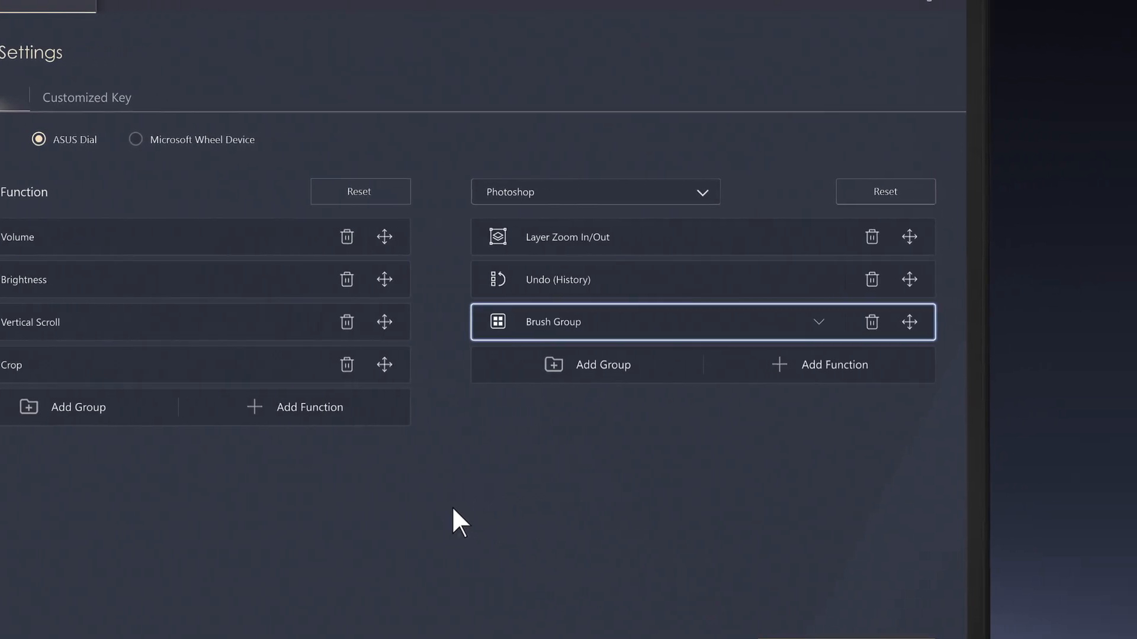
Add Cycle Through Documents to the Photoshop function list.
left_click(833, 364)
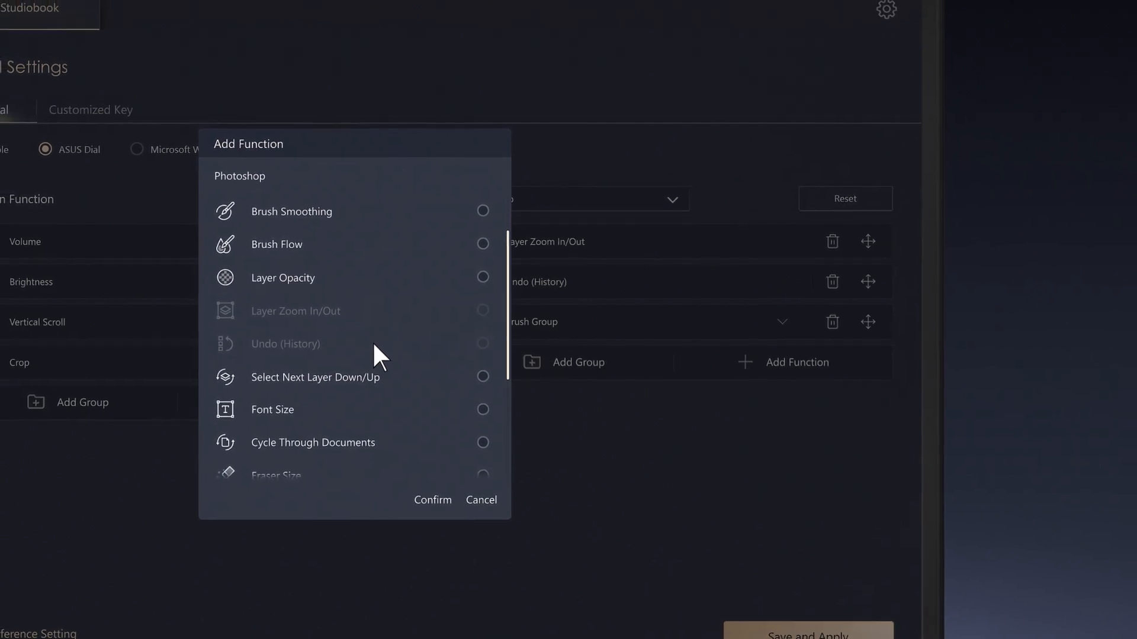
left_click(485, 439)
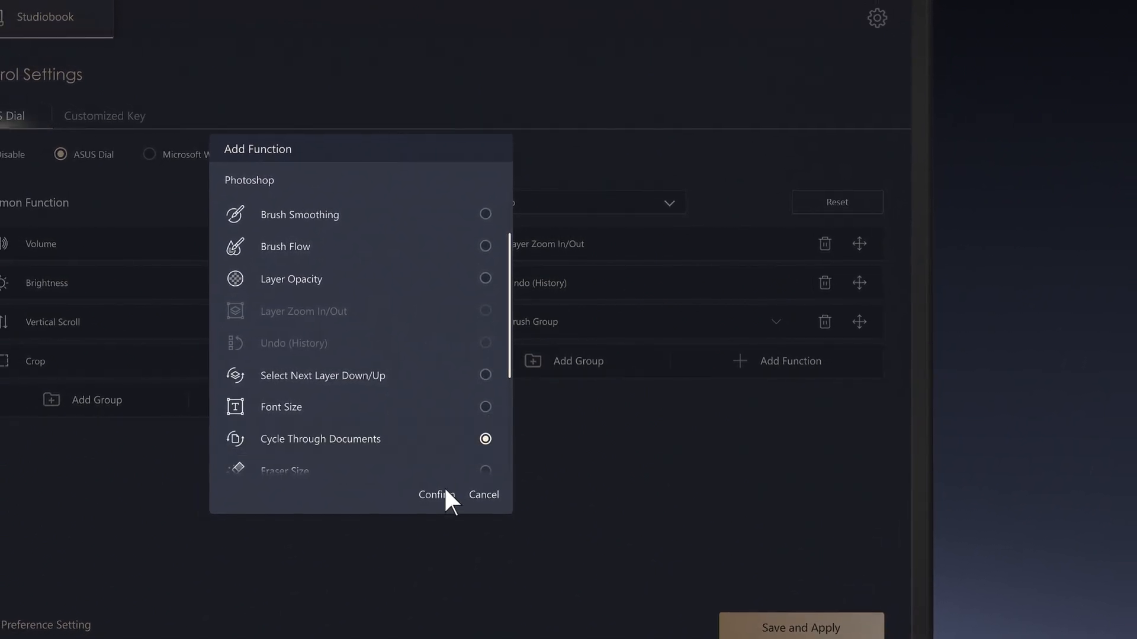
left_click(436, 495)
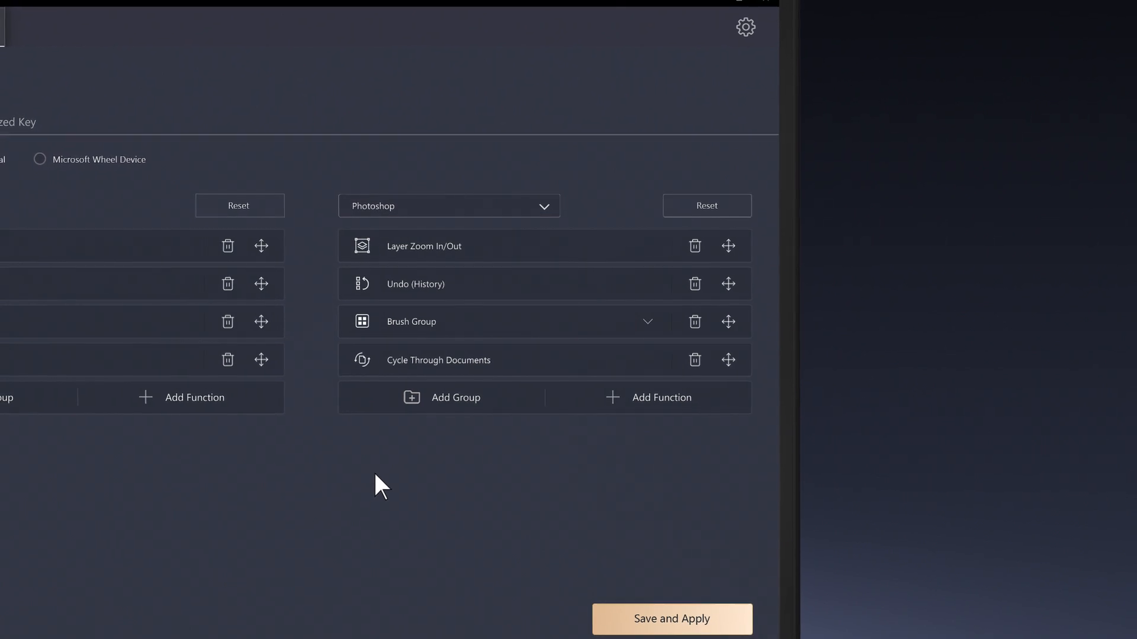
Move Cycle Through Documents to second place above Undo, then save and apply the setup.
left_click_drag(729, 320, 728, 357)
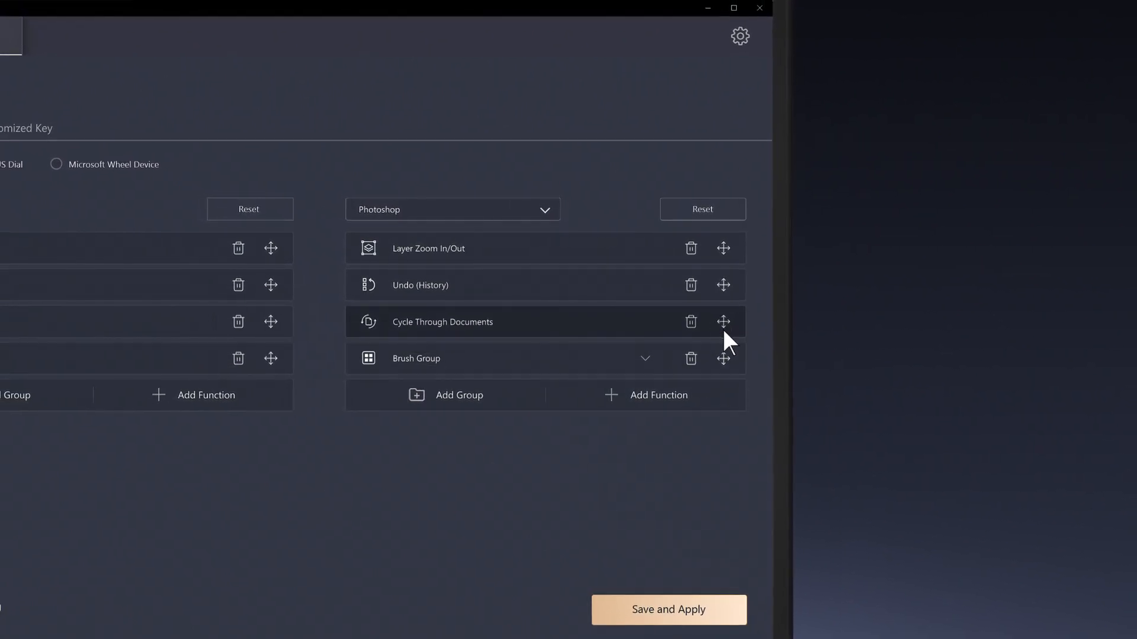
left_click_drag(722, 321, 722, 286)
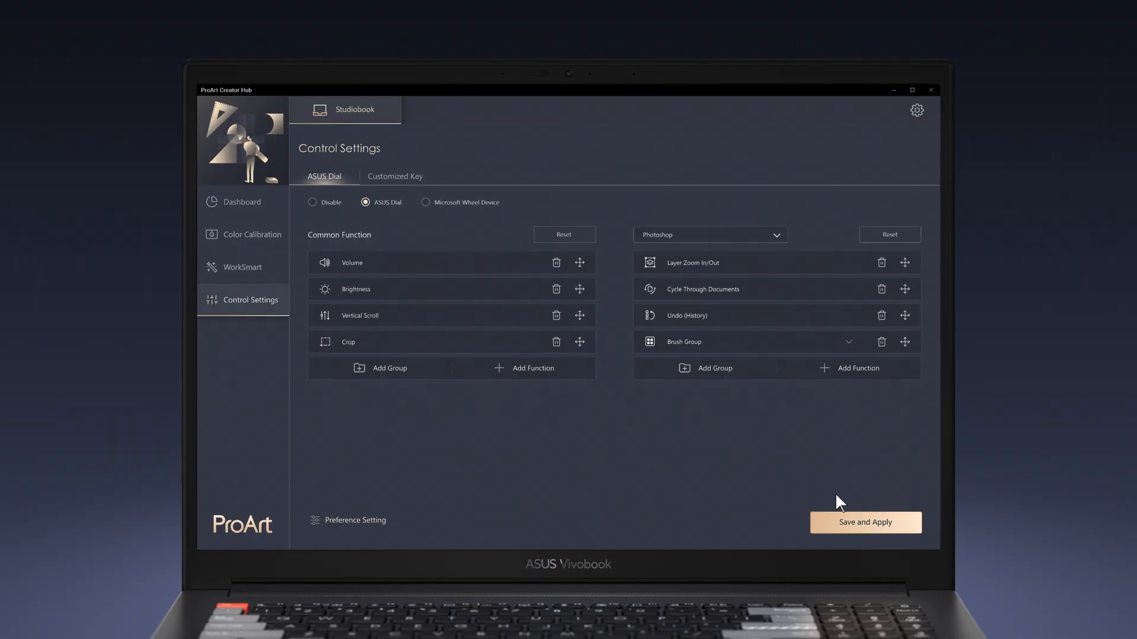
left_click(865, 522)
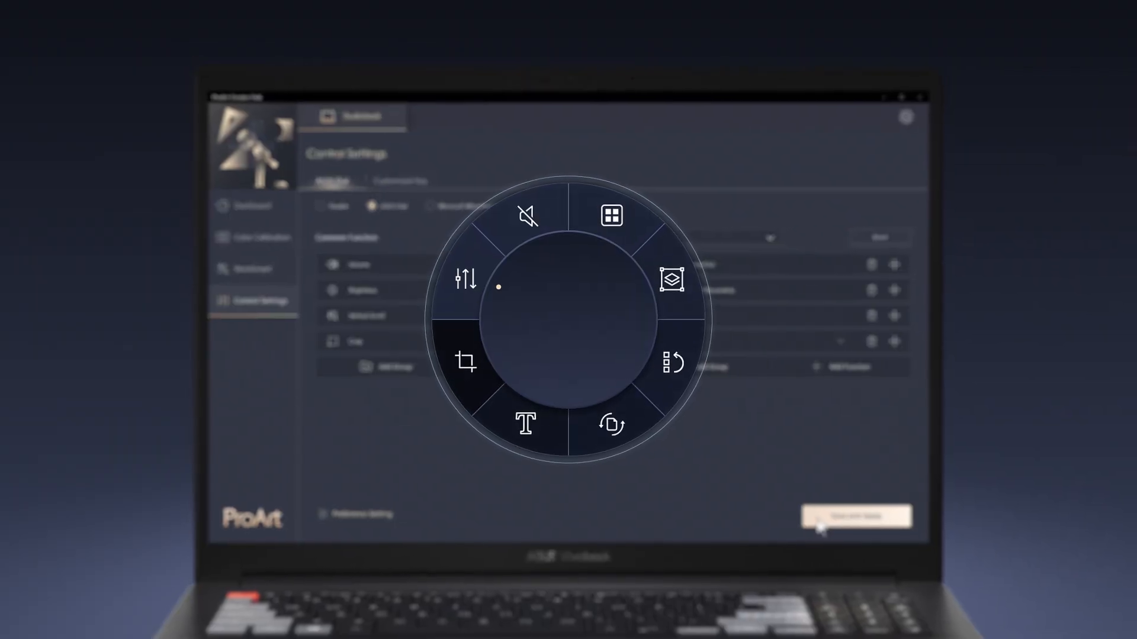